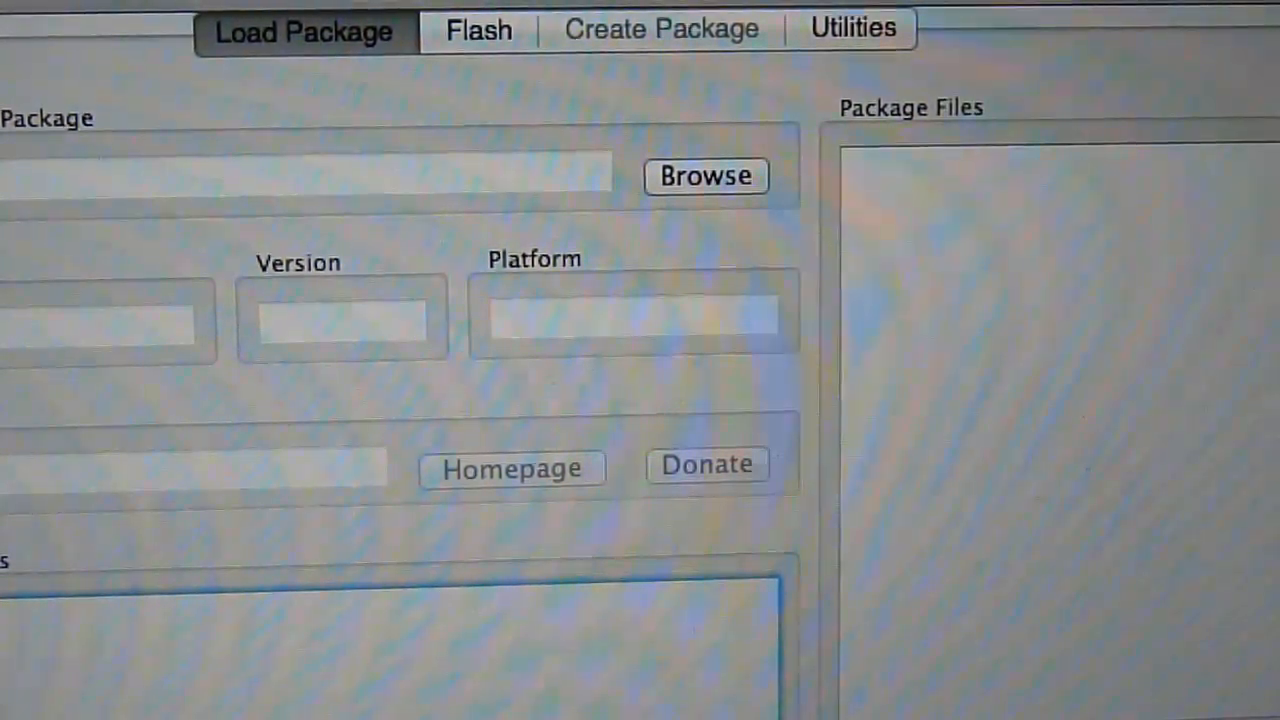
Step: Detect the connected phone from the Utilities tab's Detect Device section
left_click(852, 28)
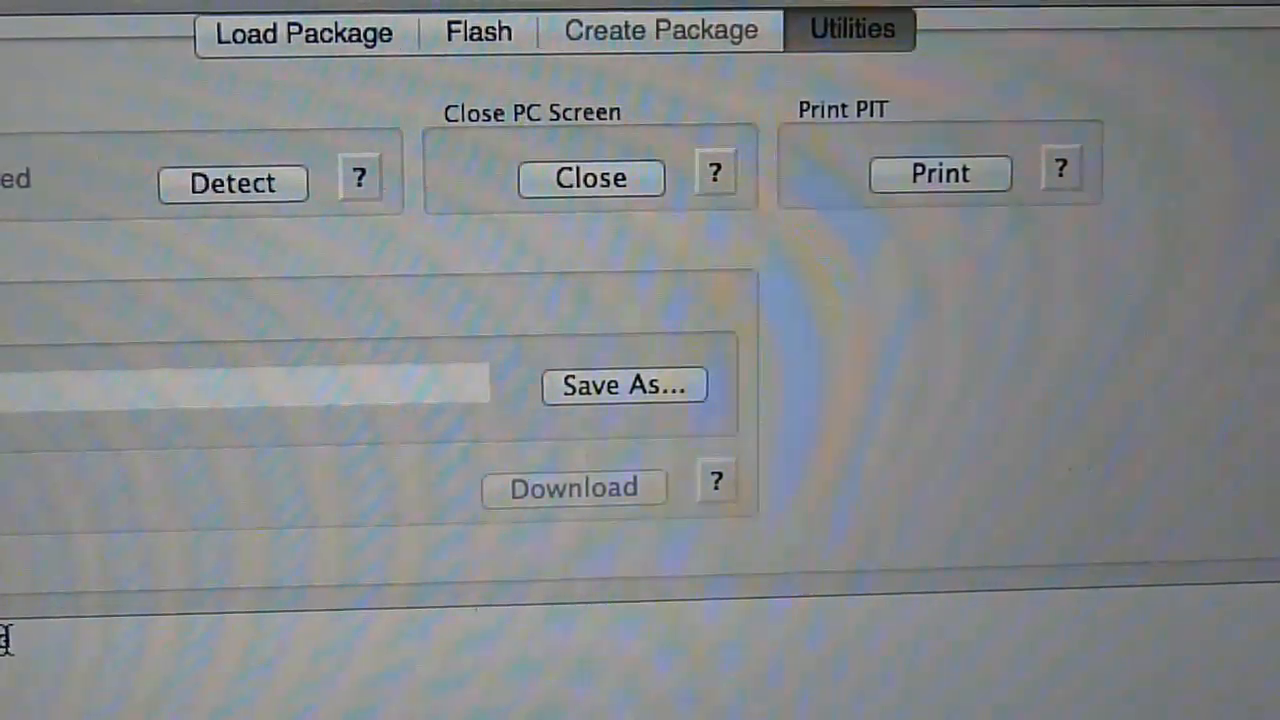
left_click(232, 184)
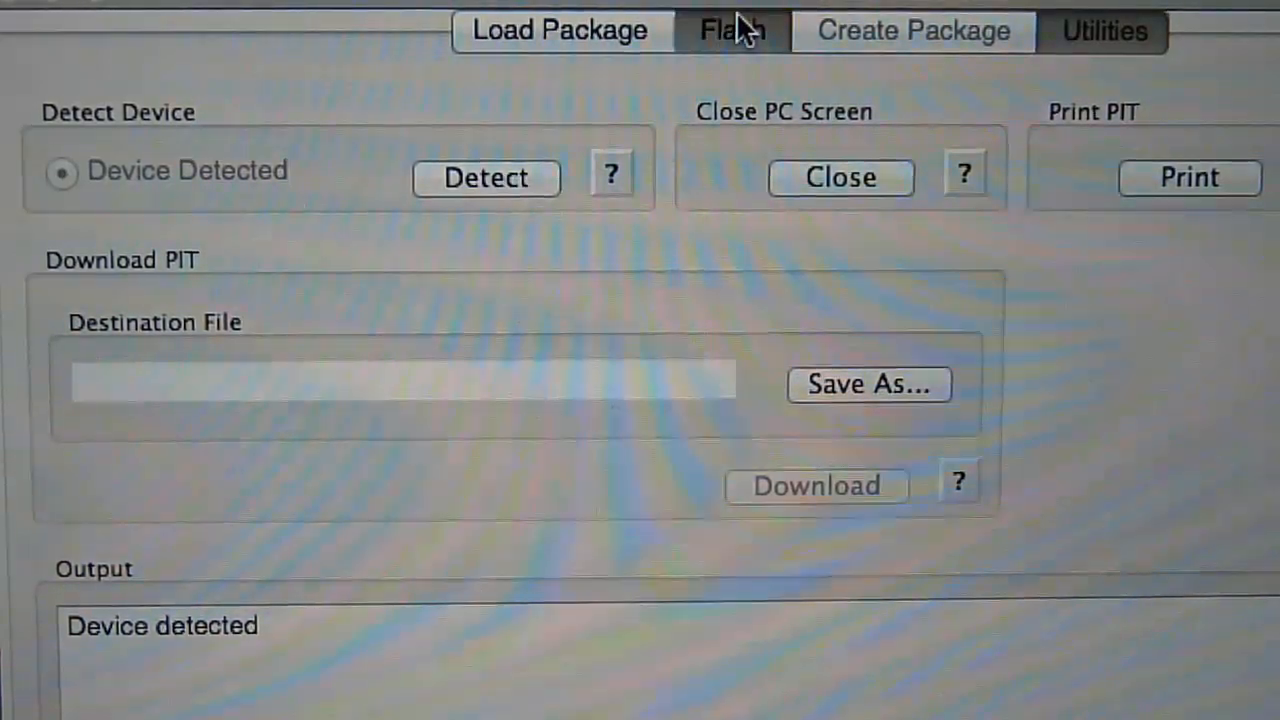
Step: Load s3pit.pit from the Desktop as the PIT file in the Flash settings
left_click(732, 32)
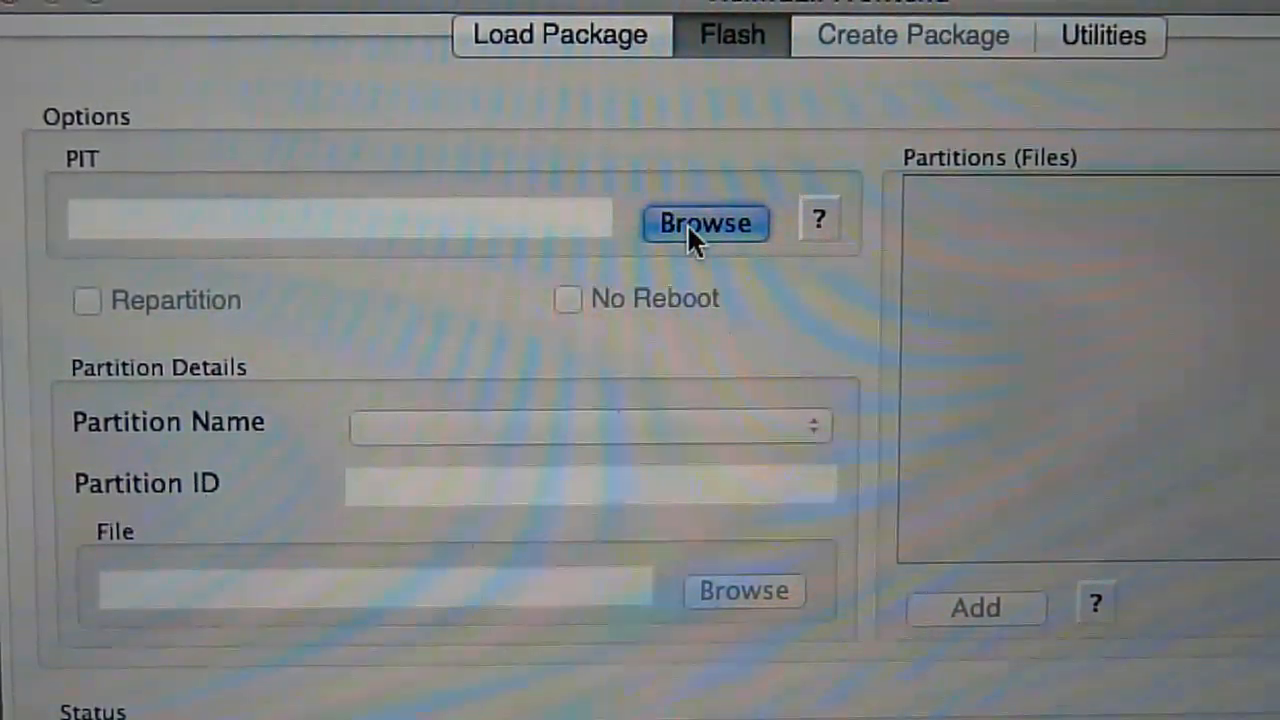
left_click(704, 222)
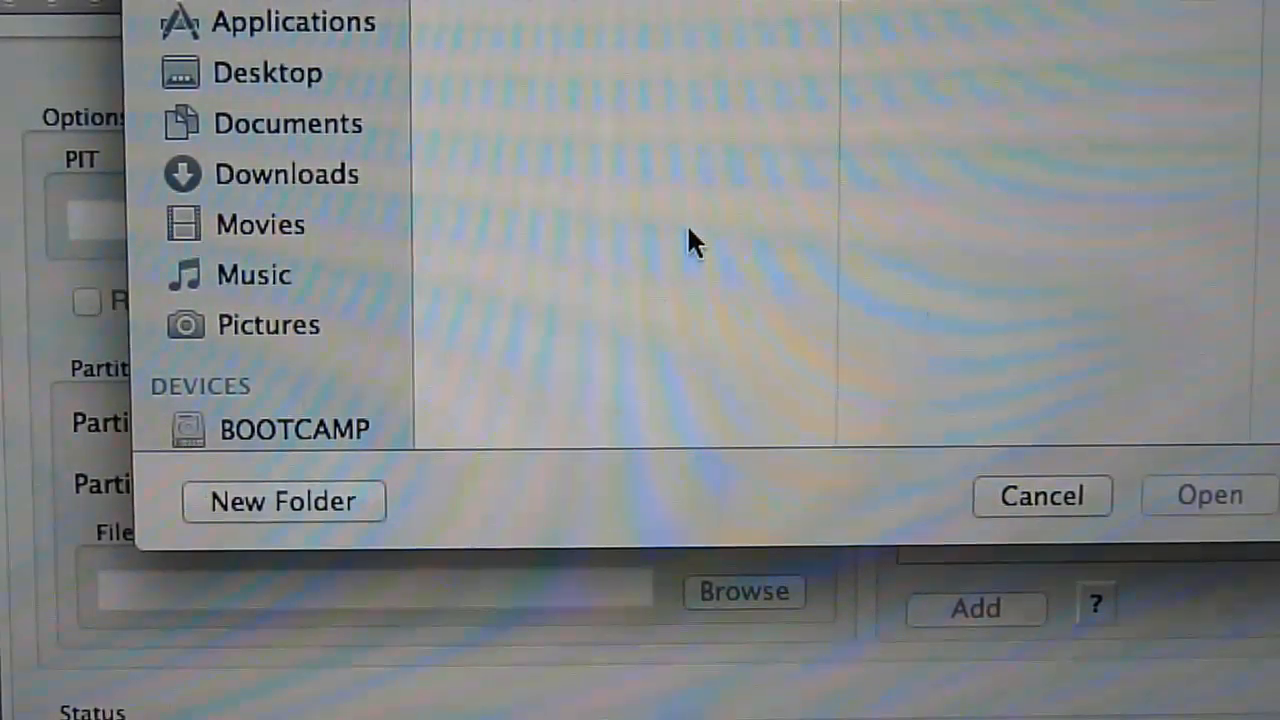
mouse_move(284, 80)
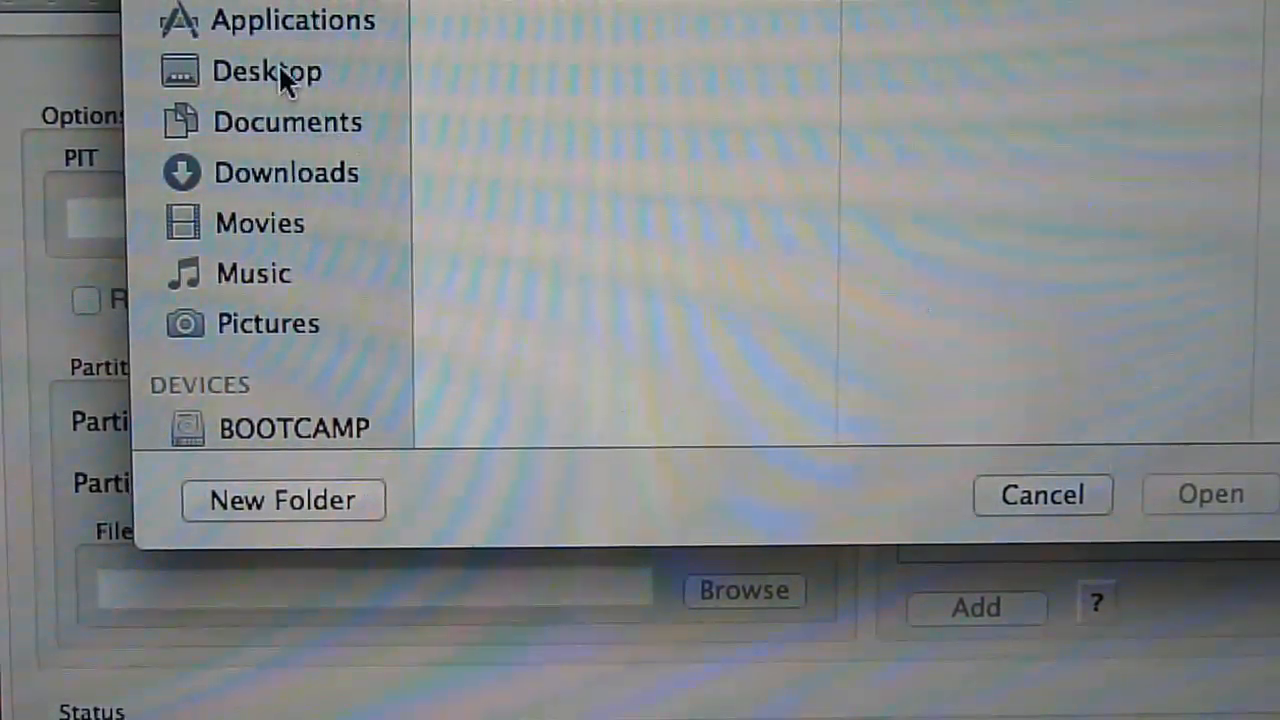
left_click(268, 72)
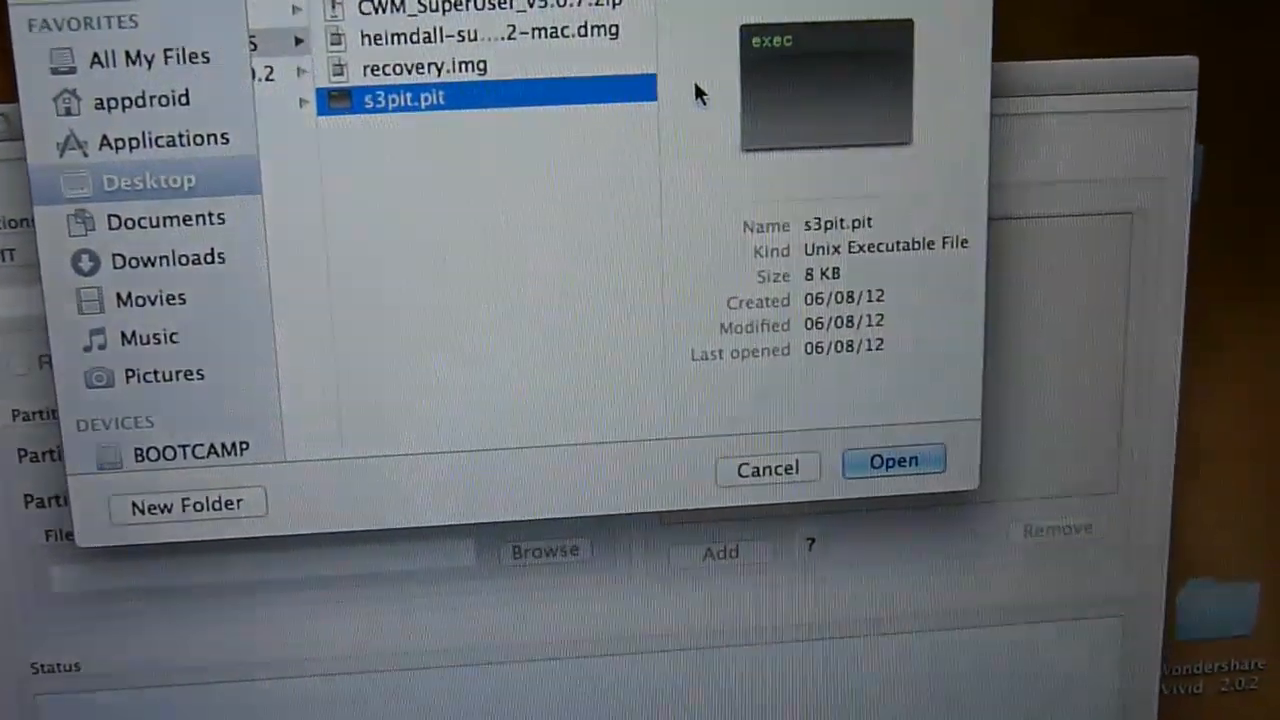
left_click(892, 460)
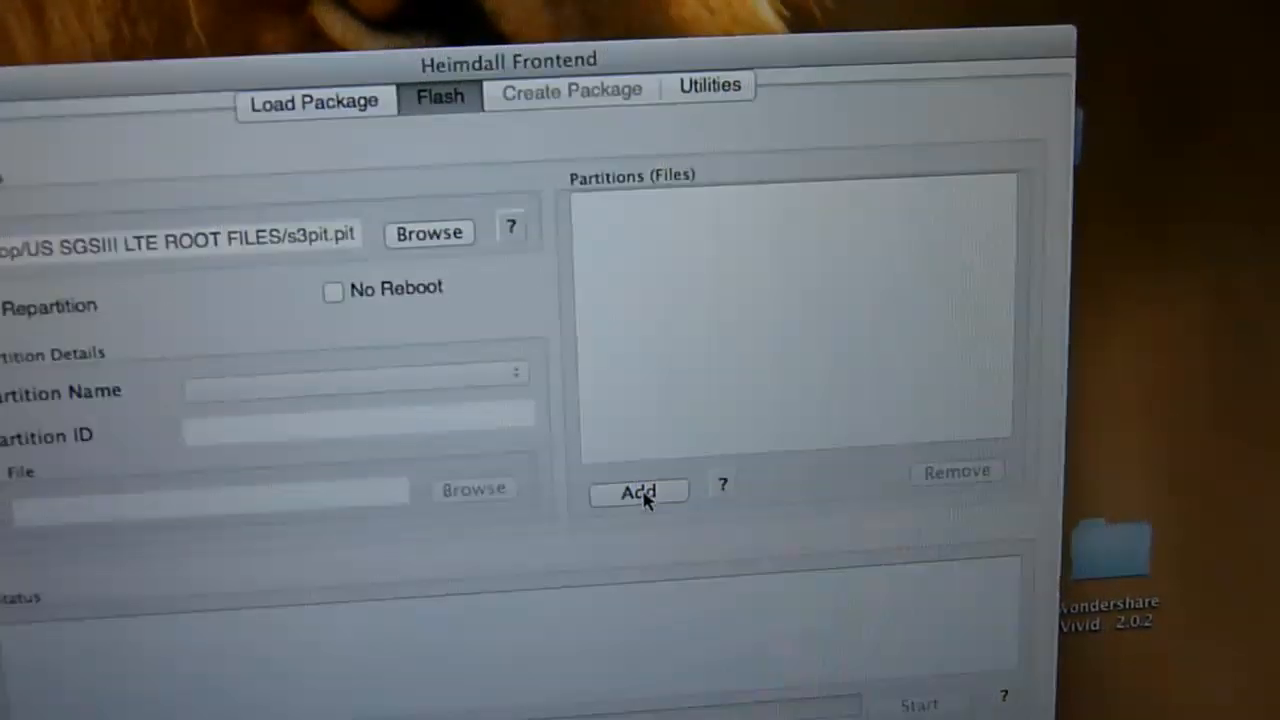
Step: Add a RECOVERY partition entry with recovery.img and scroll down toward Start
left_click(636, 492)
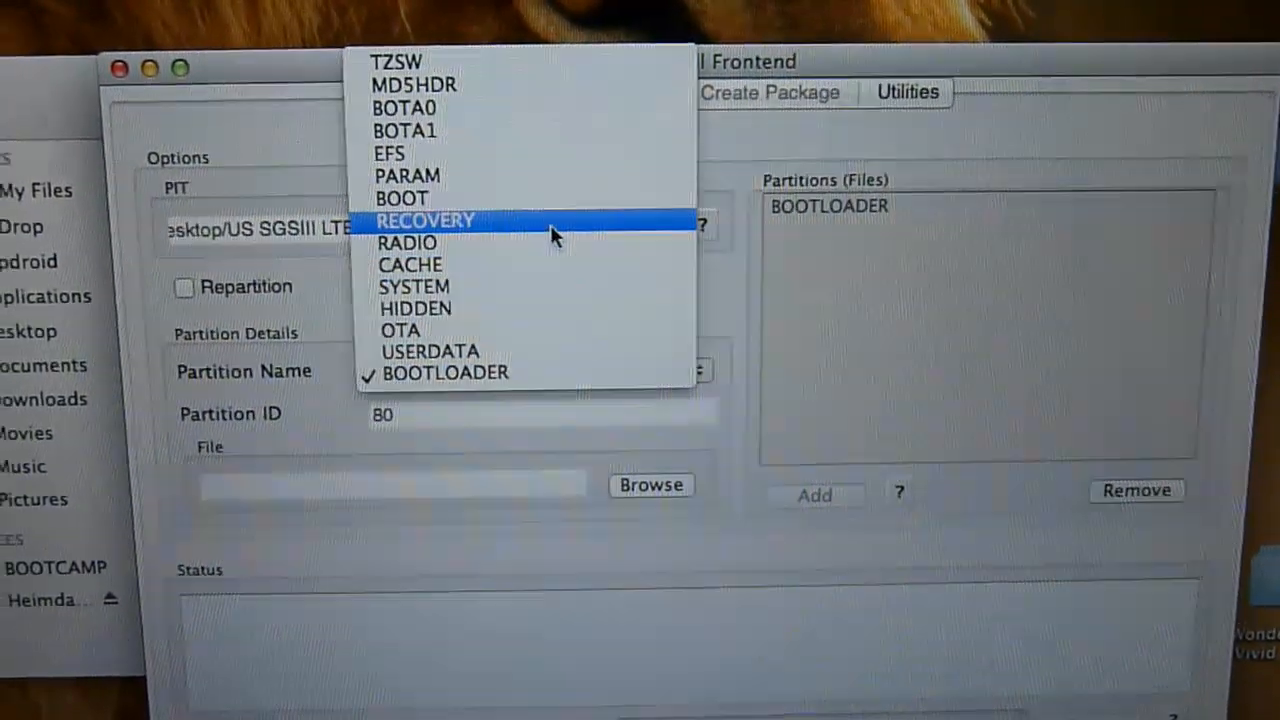
left_click(424, 220)
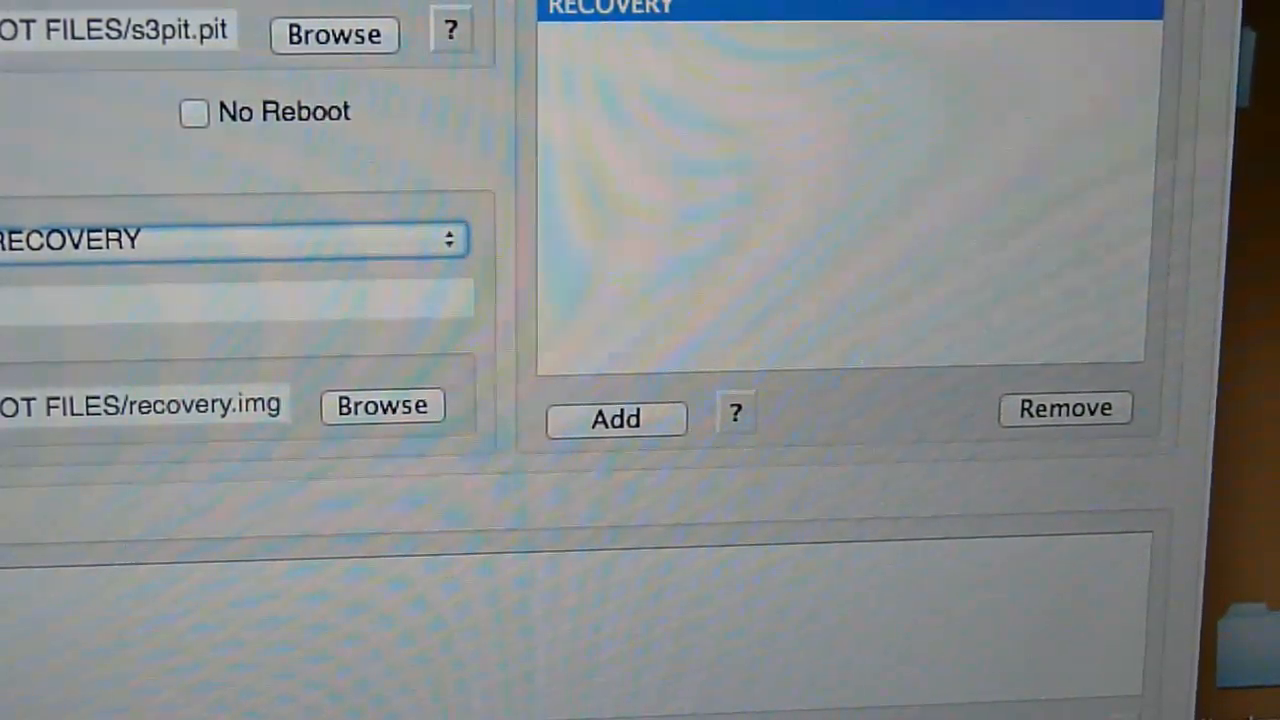
scroll("down", 3)
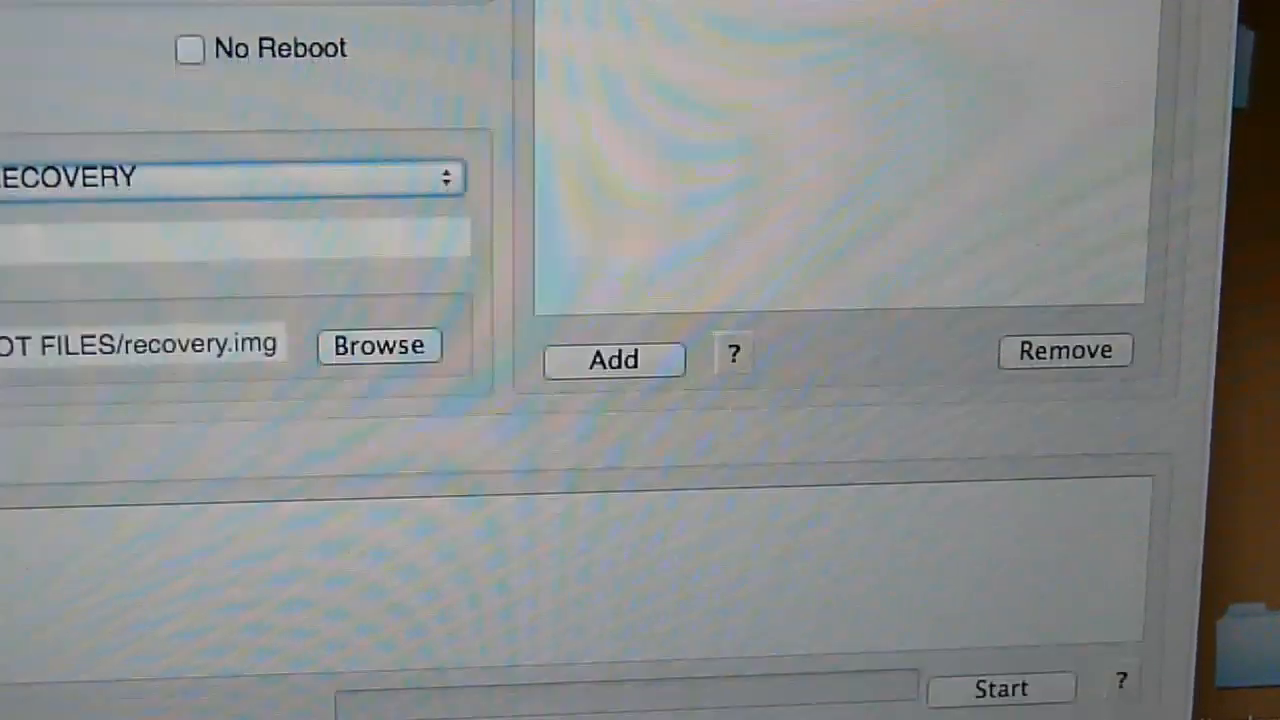